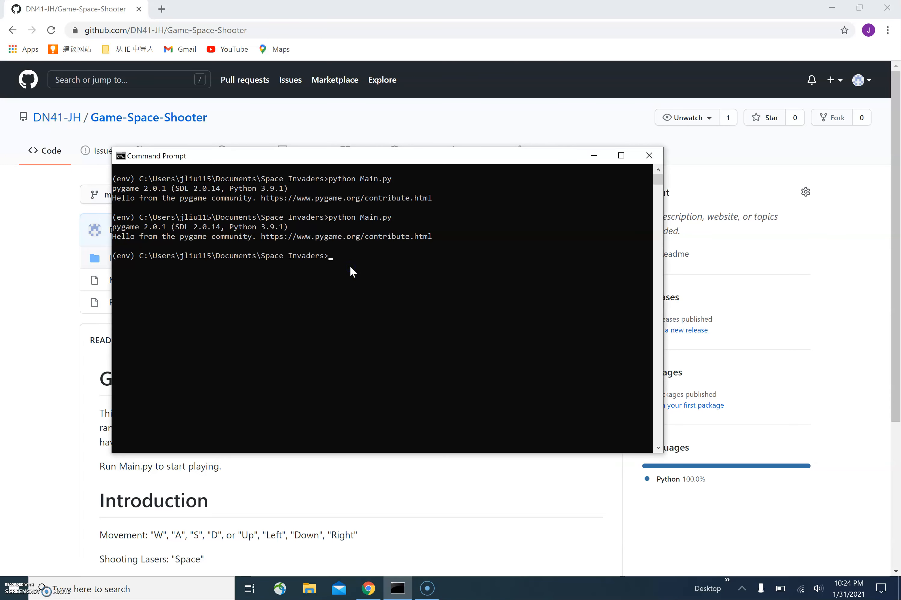
Enter python Main.py at the (env) prompt in the Space Invaders folder to launch the game
type("py")
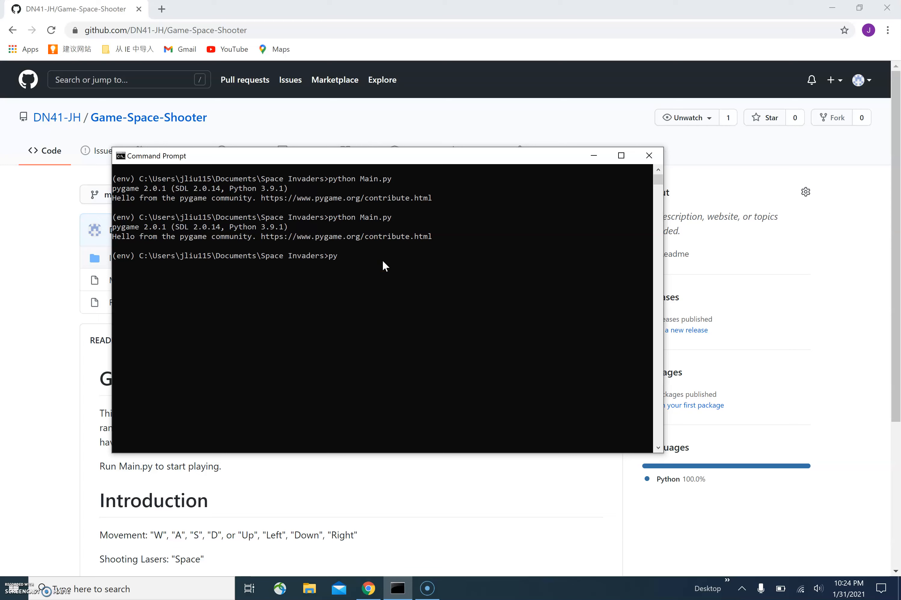
type("thon Main.")
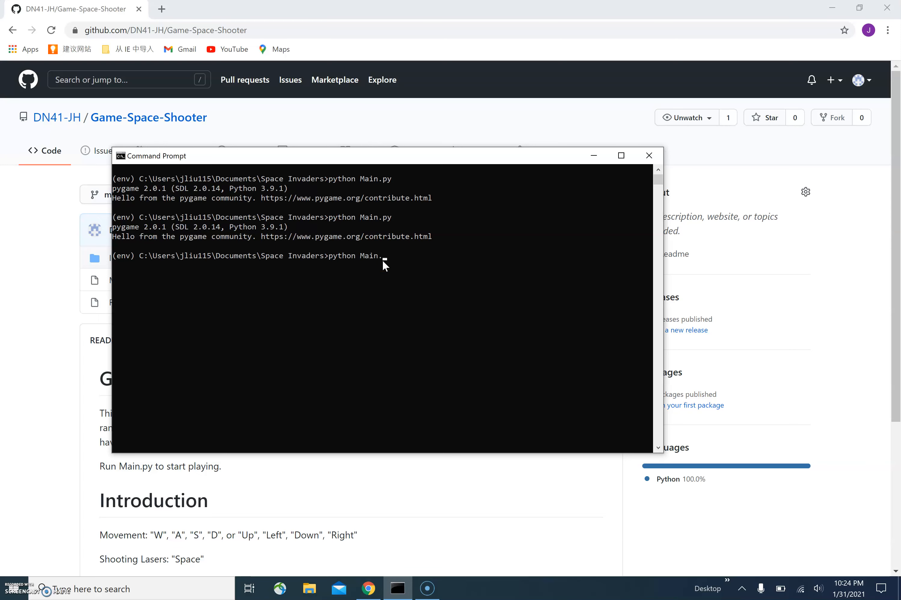
type("py")
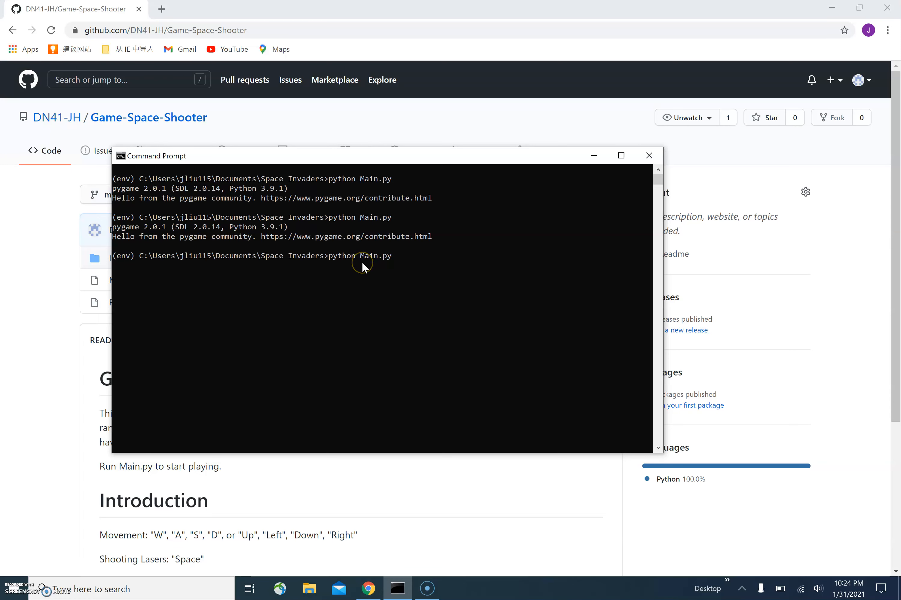
mouse_move(323, 289)
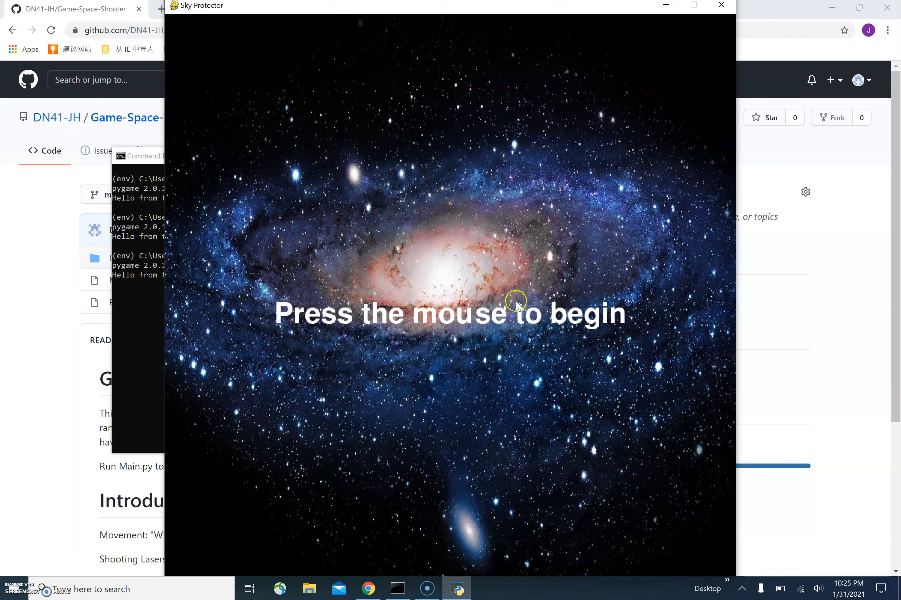
mouse_move(460, 266)
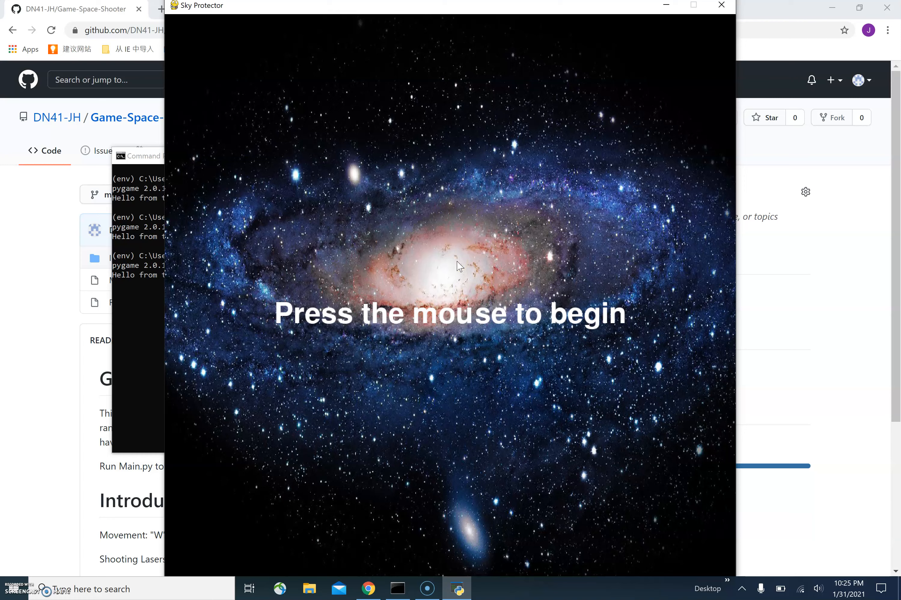
Bring up the Sky Protector galaxy start screen prompting a mouse press to begin
left_click(451, 266)
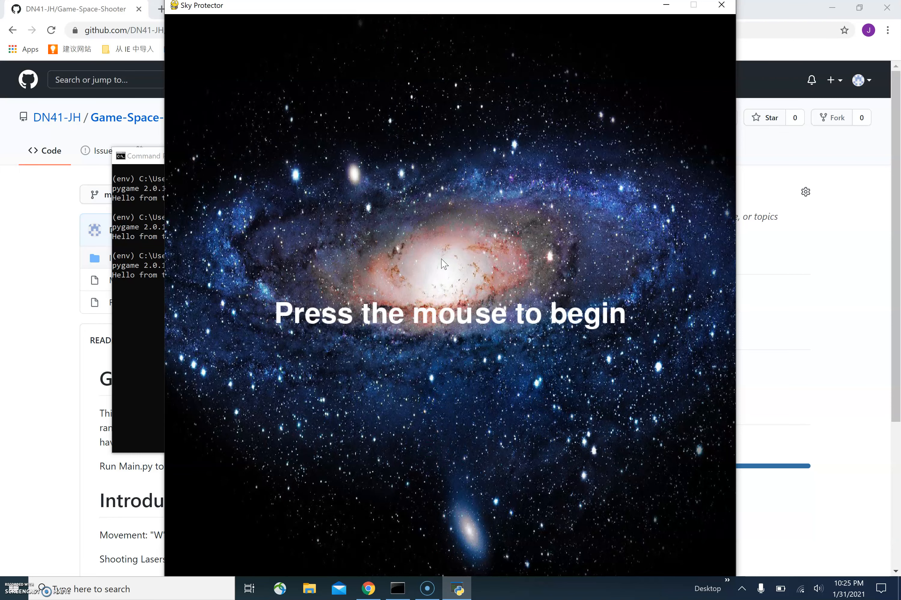
left_click(444, 263)
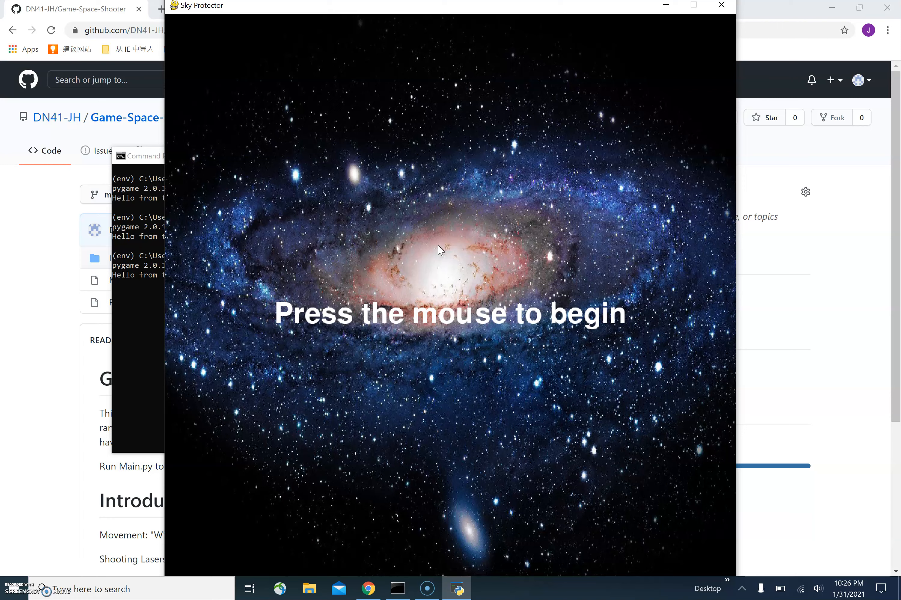
mouse_move(420, 270)
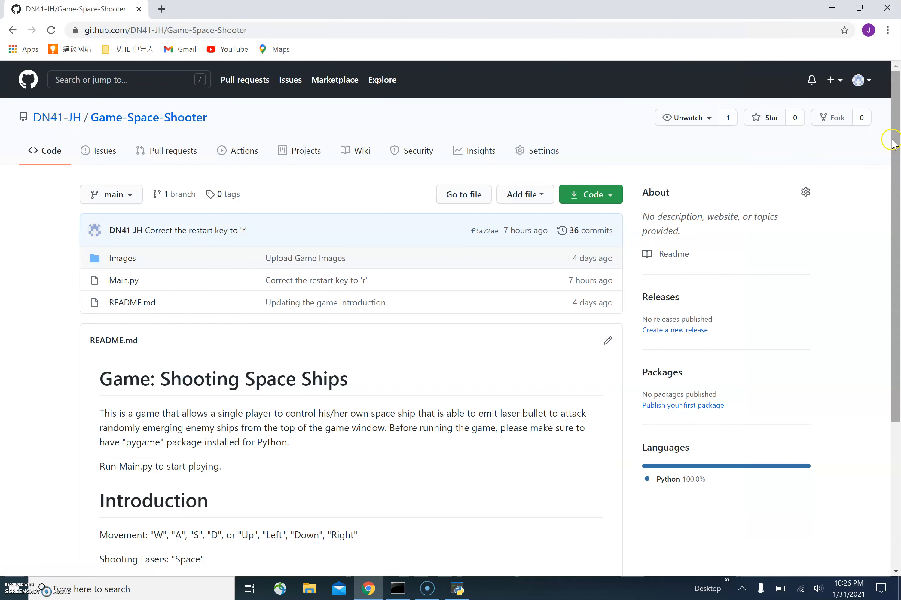
mouse_move(486, 151)
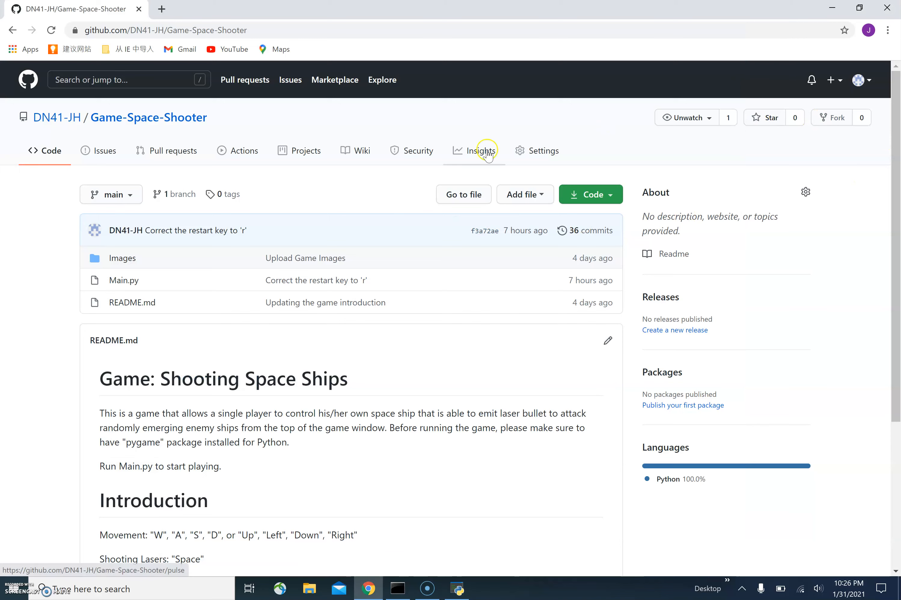
Switch to the Game-Space-Shooter repository on GitHub and select Main.py from the file list
left_click(182, 30)
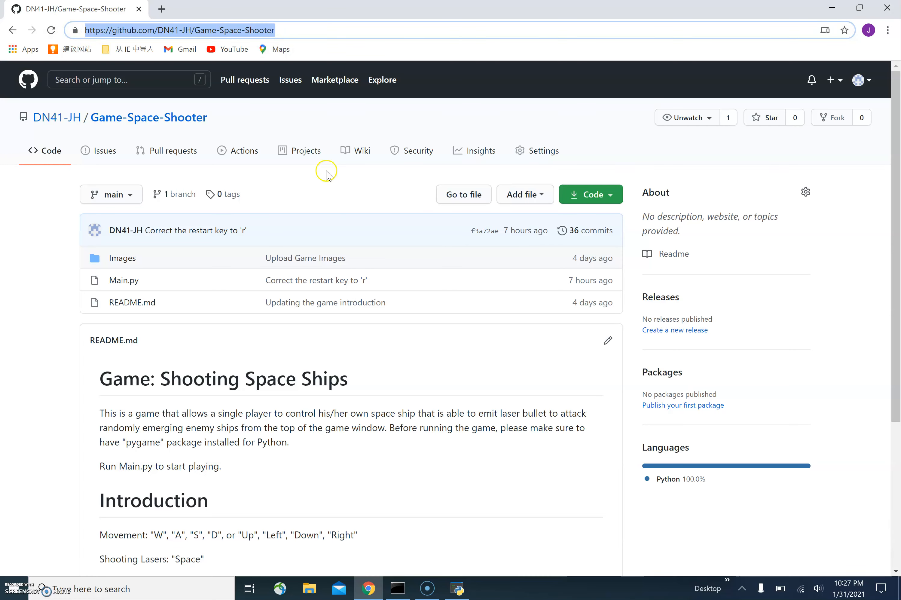
mouse_move(332, 222)
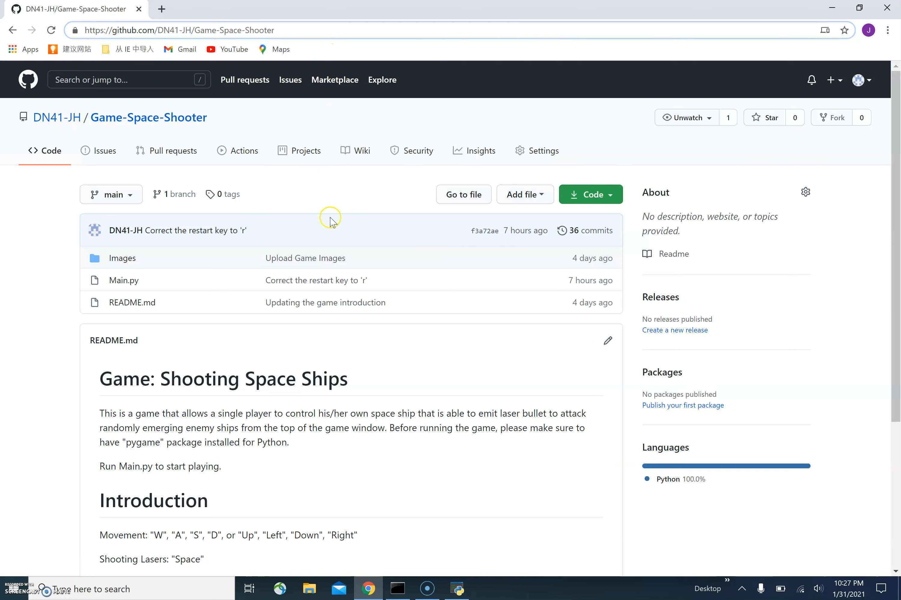
mouse_move(122, 280)
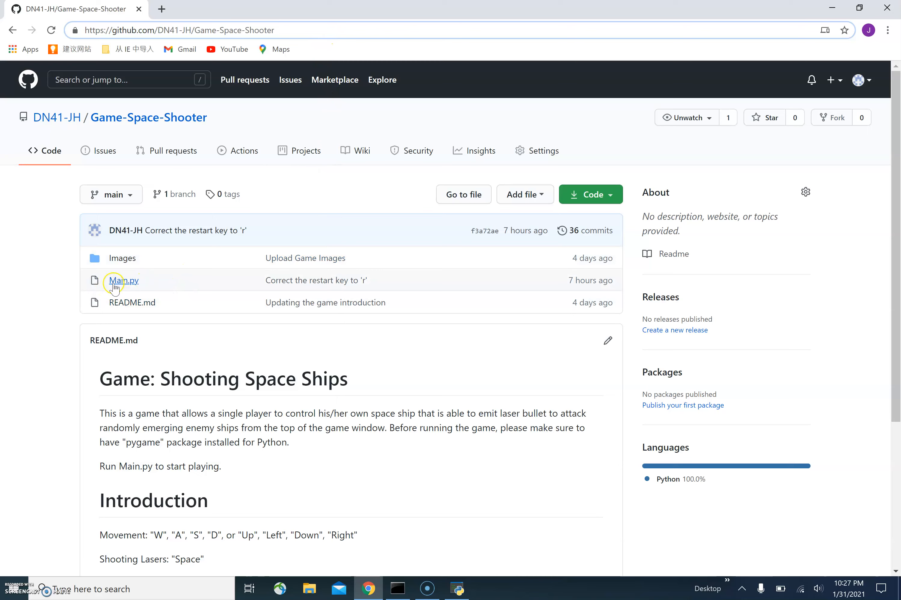
left_click(123, 280)
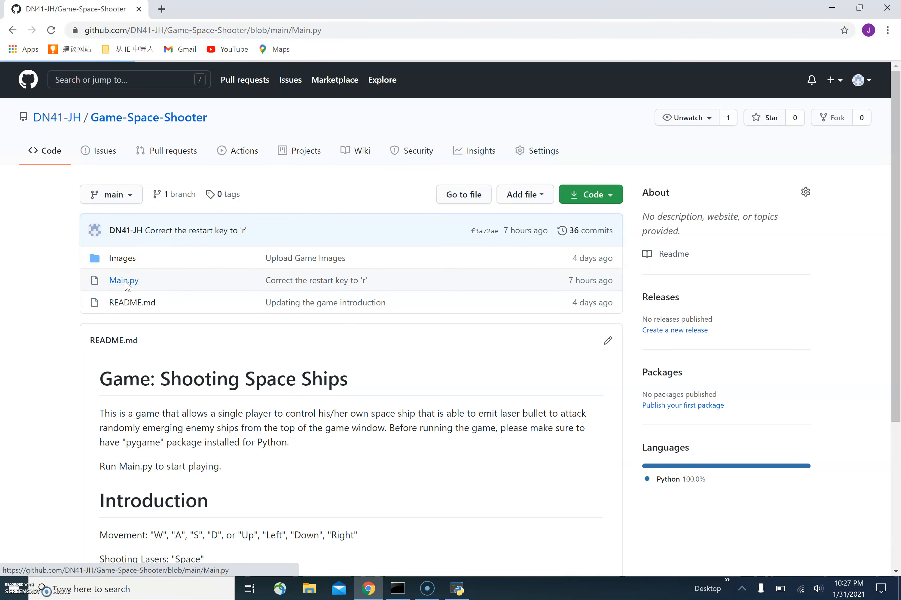
Read through Main.py's source from the imports past the Enemy class and collide function to main()
left_click(123, 281)
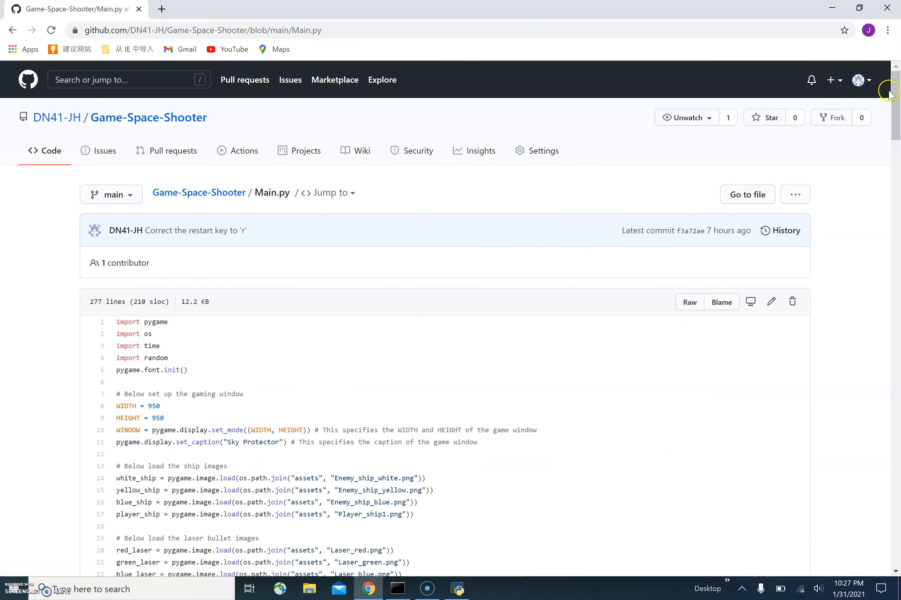
scroll("down", 3)
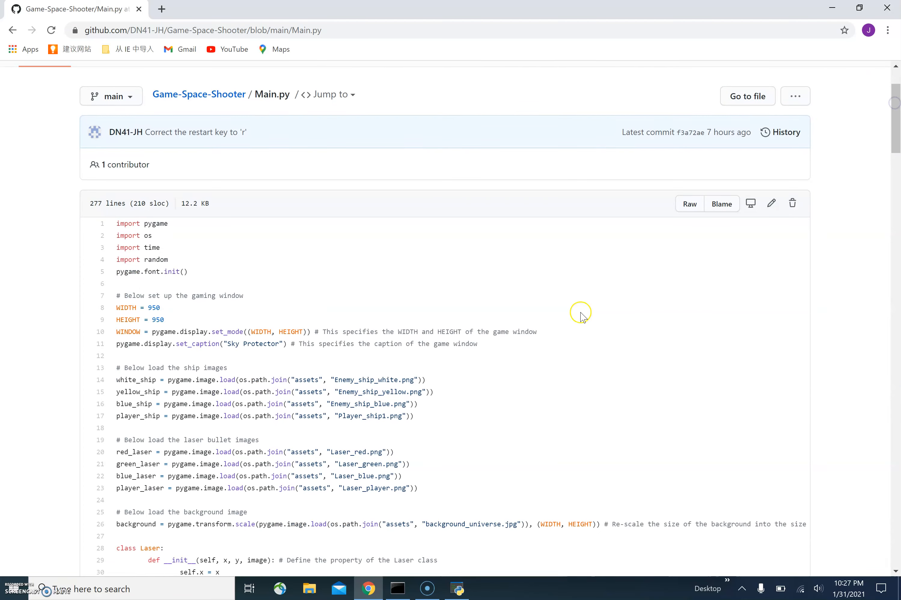
scroll("down", 3)
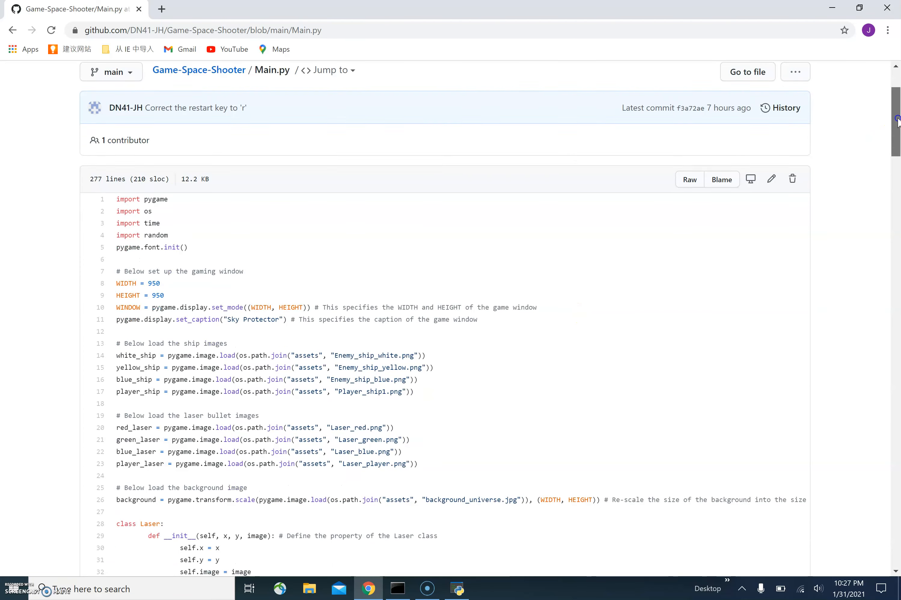
scroll("down", 3)
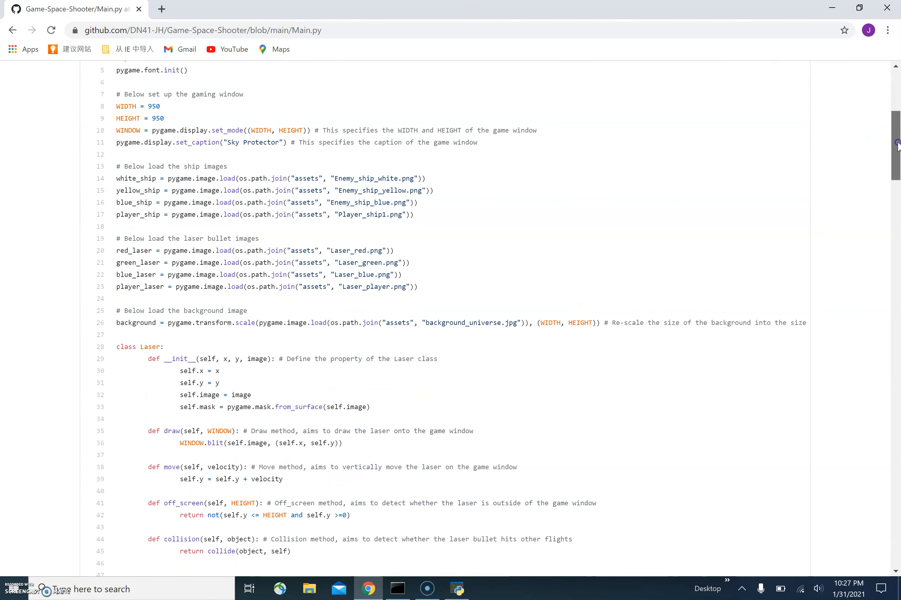
scroll("down", 3)
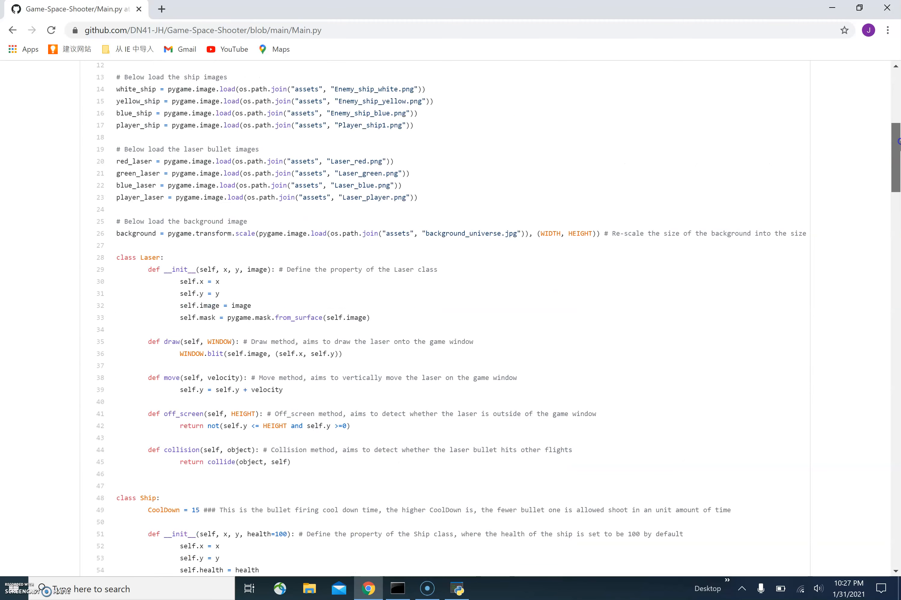
scroll("up", 3)
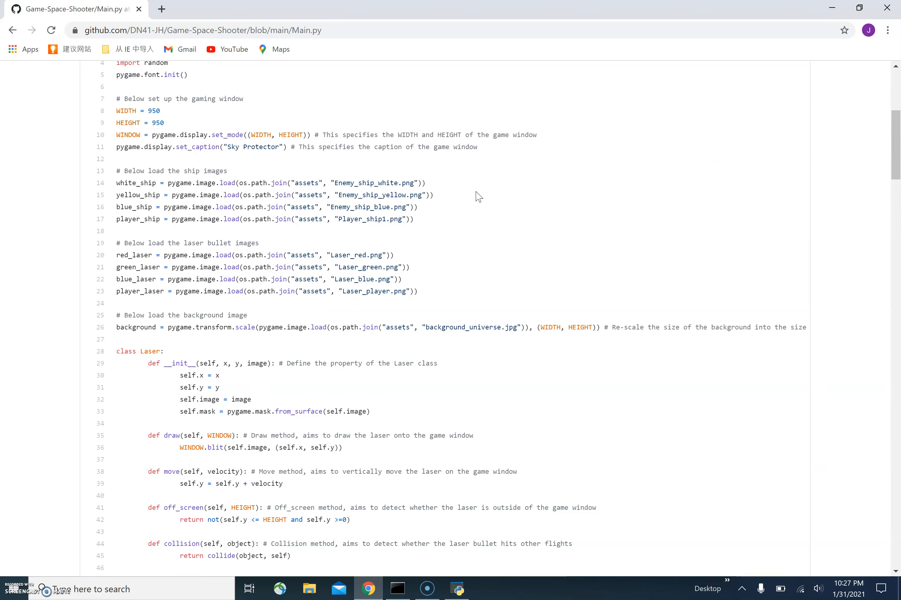
mouse_move(897, 129)
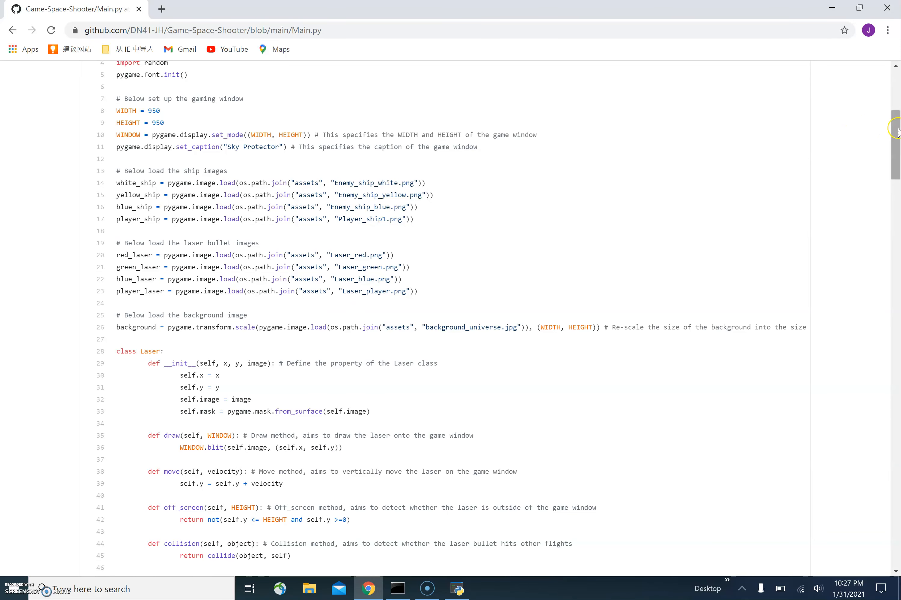
scroll("up", 3)
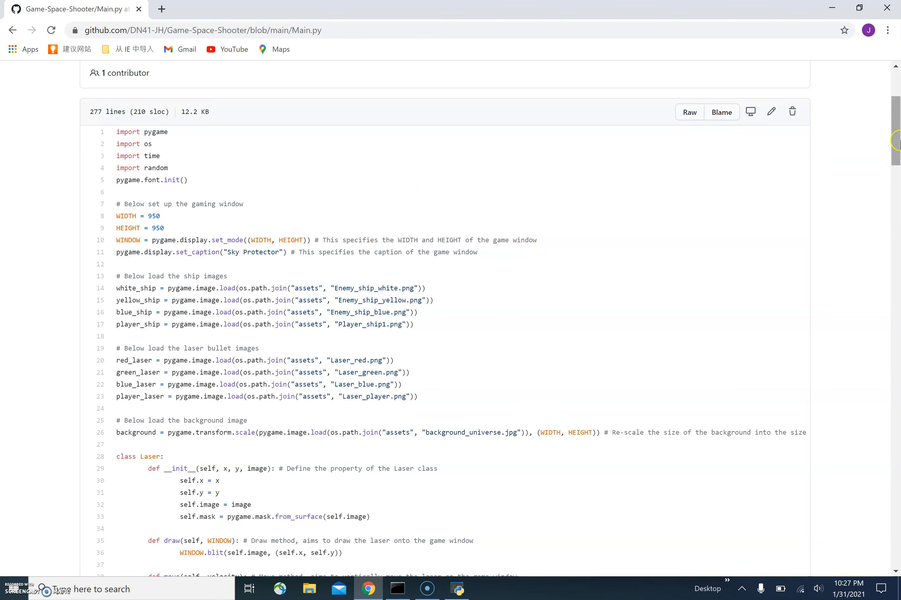
scroll("down", 3)
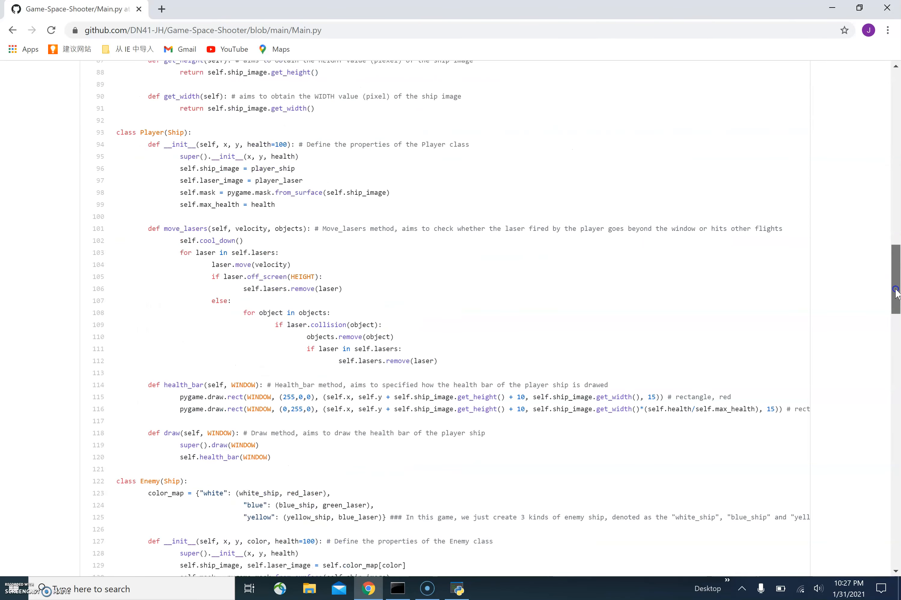
scroll("down", 3)
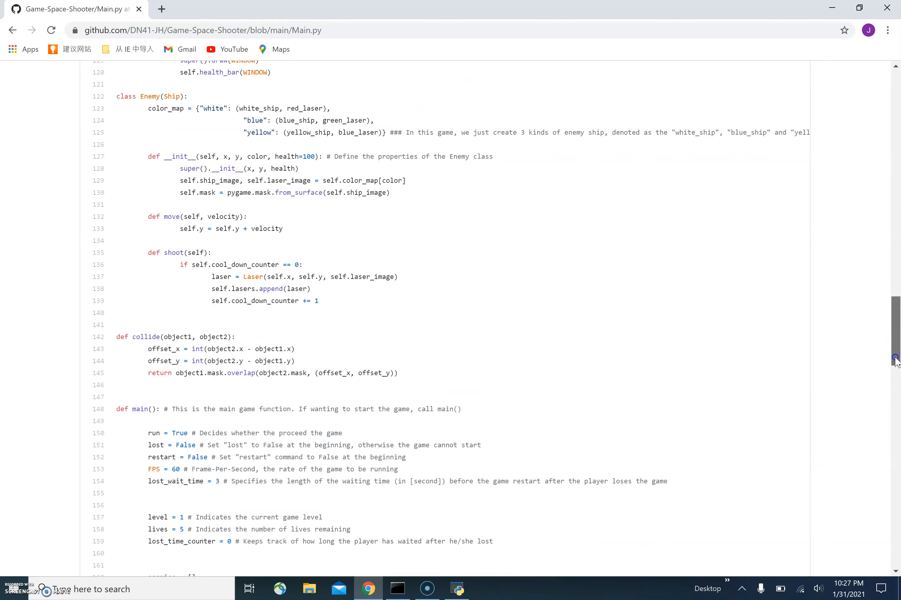